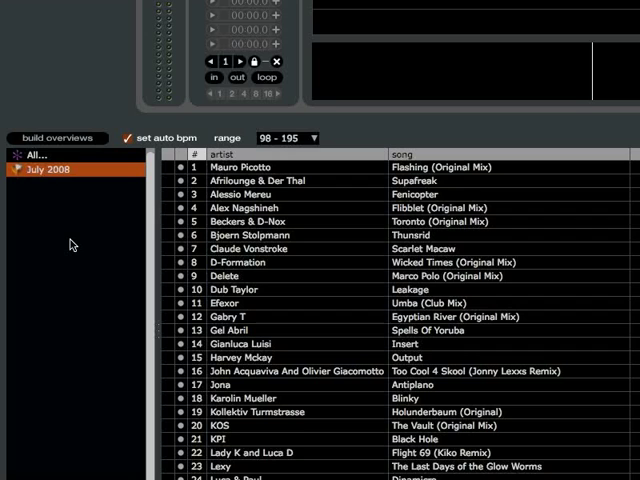
Delete the July 2008 crate, then request to quit Scratch Live
click(33, 155)
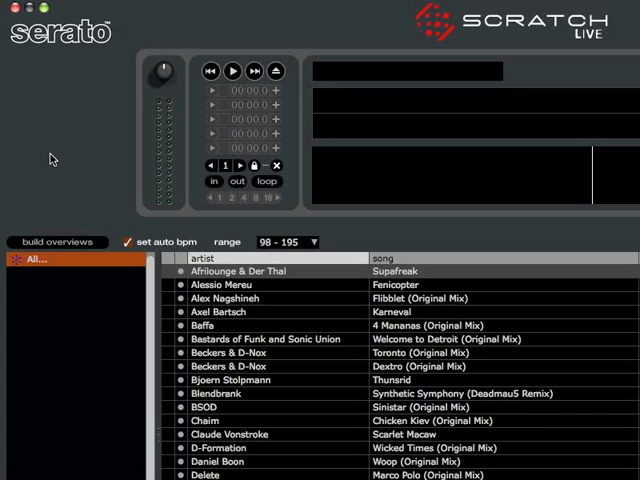
click(11, 9)
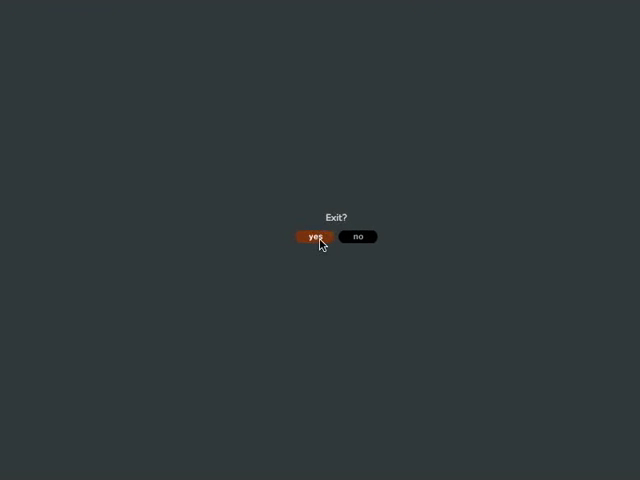
Confirm quitting, select July 2008.crate in Trash, and browse Macintosh HD to ScratchLIVE
click(314, 237)
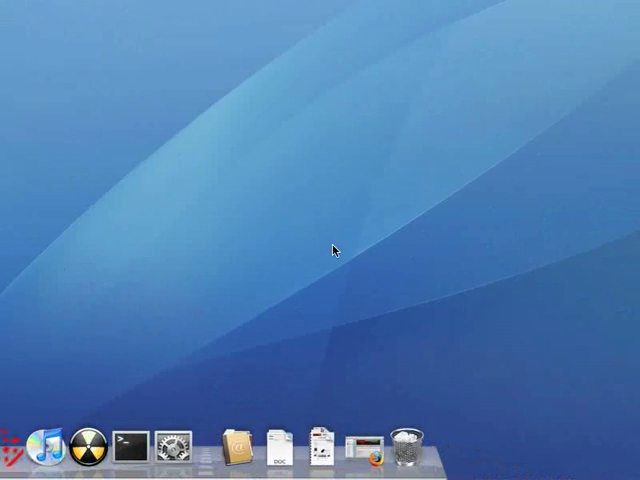
click(410, 450)
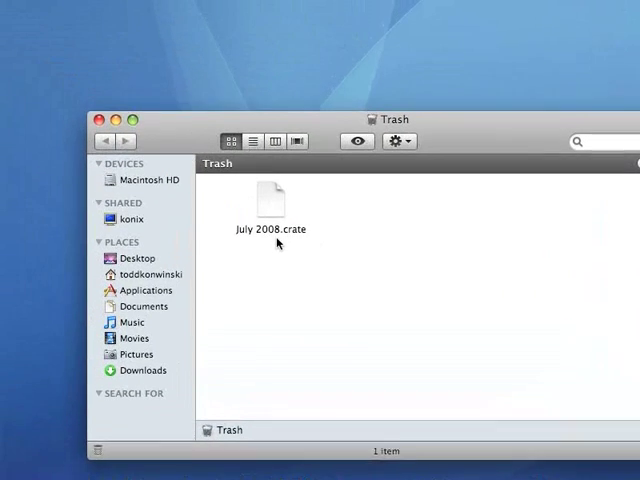
click(269, 196)
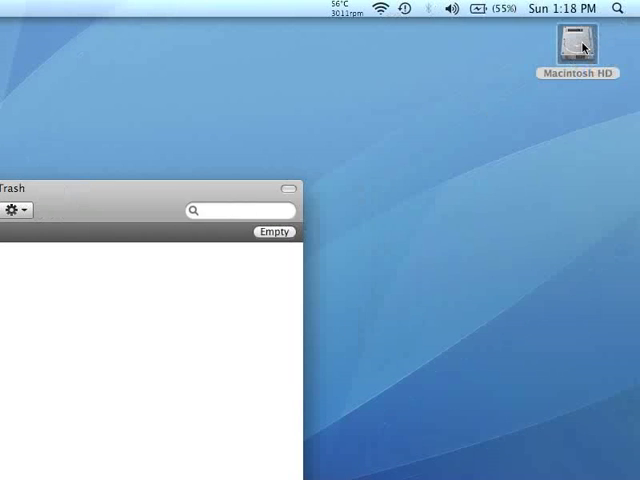
double_click(575, 45)
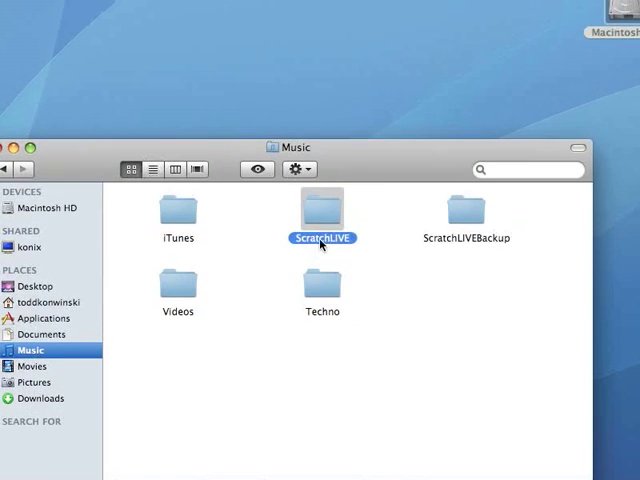
double_click(321, 210)
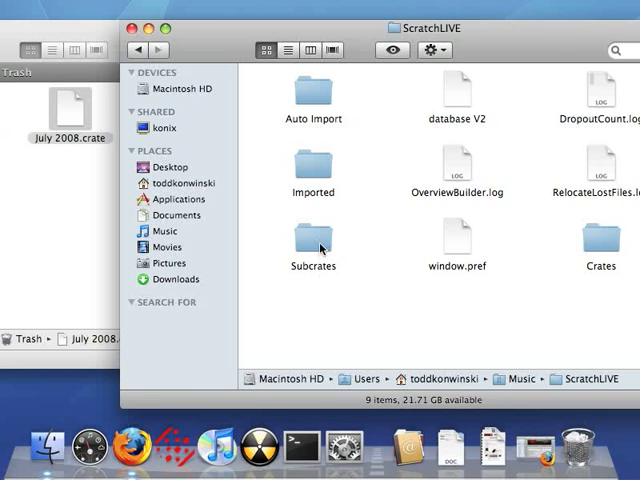
Move July 2008.crate from Trash into the Subcrates folder, then close its window
double_click(312, 237)
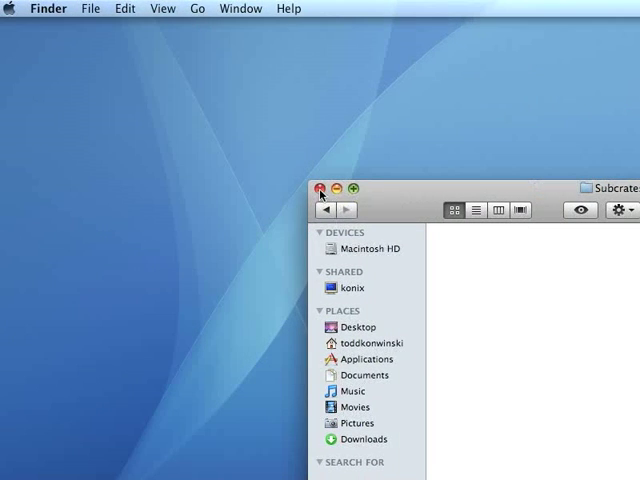
click(321, 188)
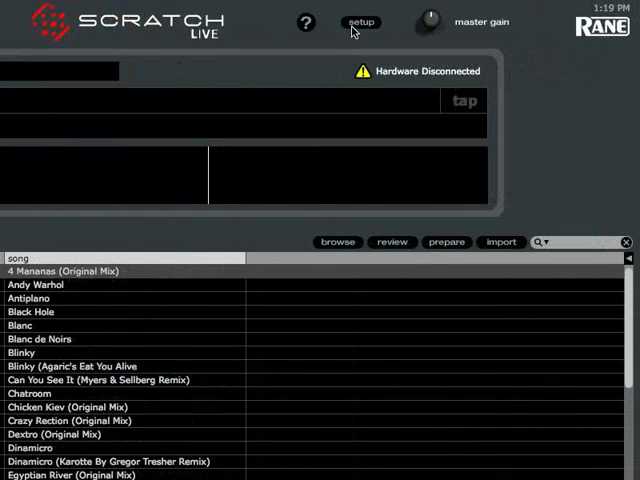
Relaunch Scratch Live and open its setup screen
click(360, 22)
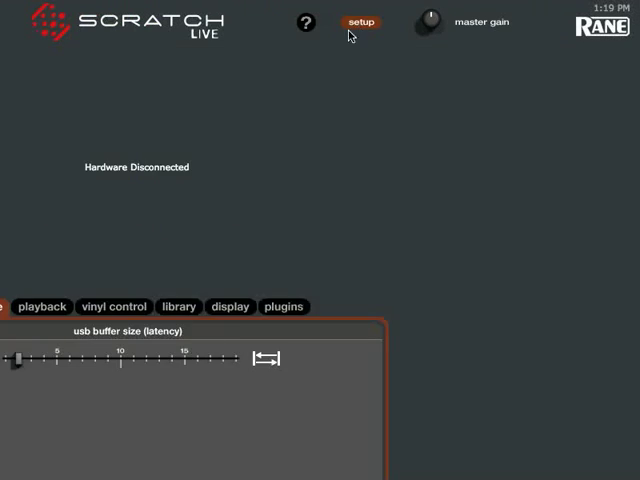
Enable Protect Library, then open July 2008 and select the Egyptian River track
click(321, 240)
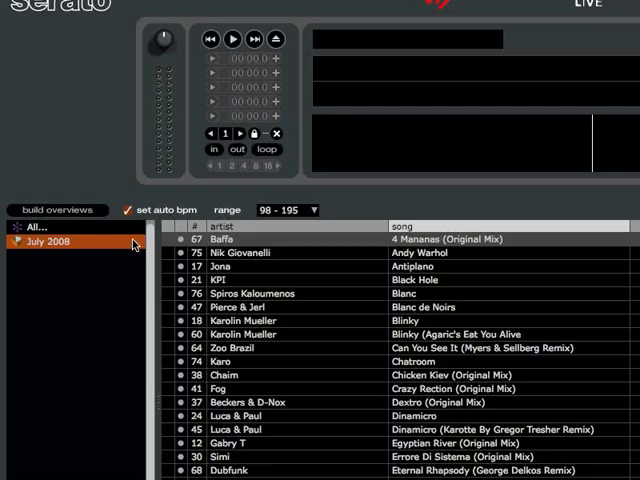
scroll(down, 3)
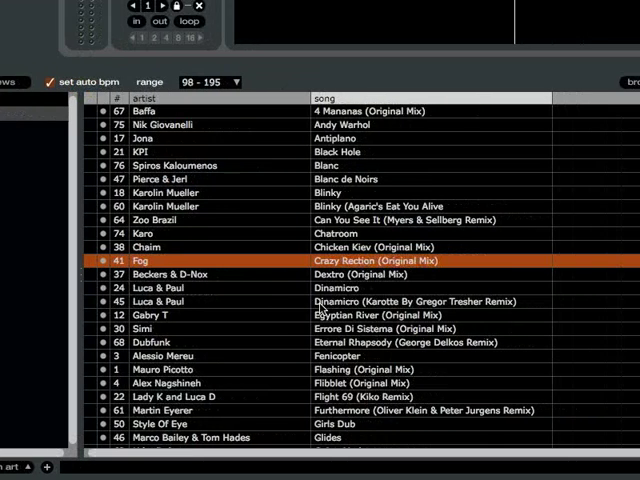
click(320, 315)
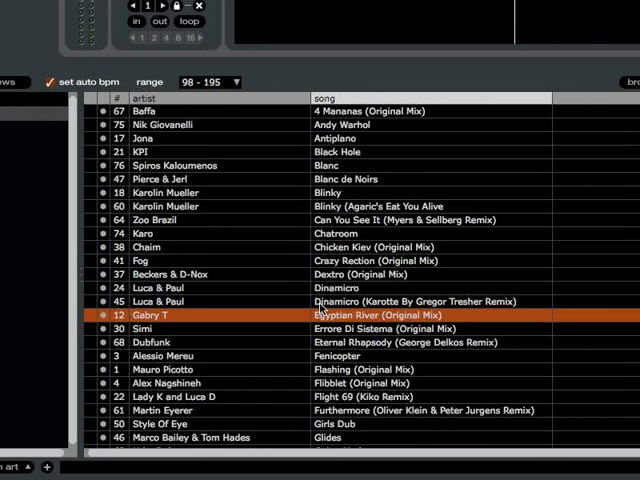